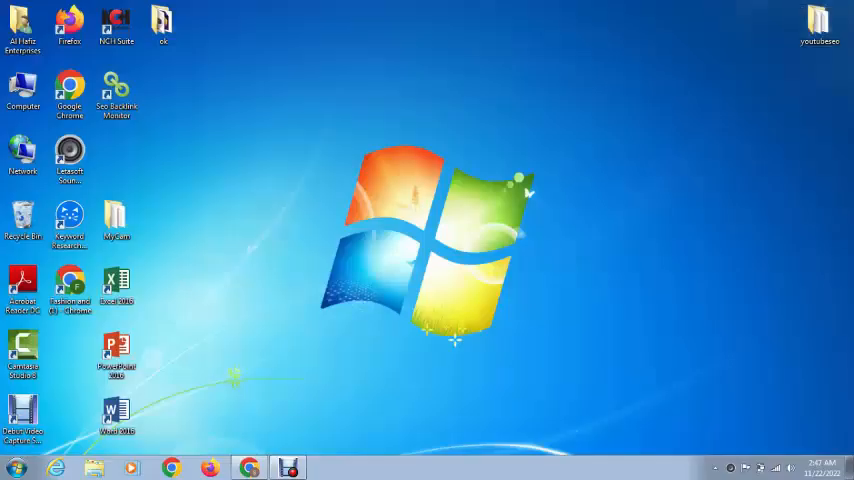
Launch Keyword Researcher Pro from its desktop shortcut and start a new untitled project
{"action": "left_click", "coordinate": [69, 215]}
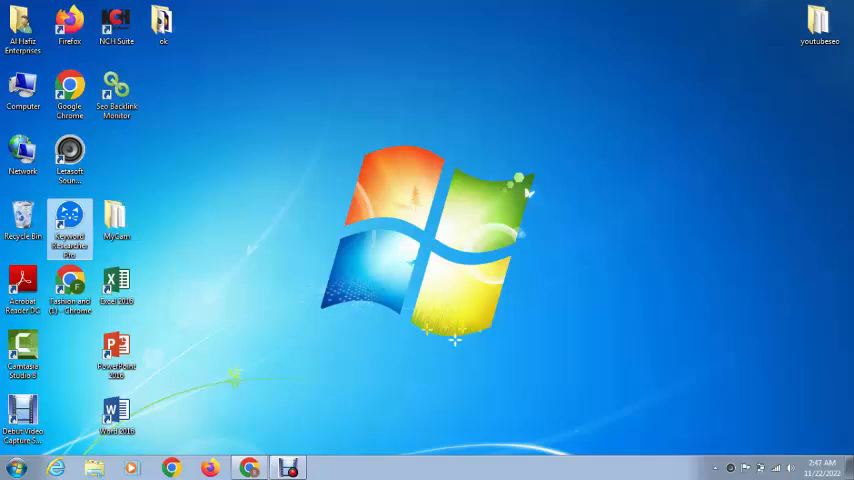
{"action": "double_click", "coordinate": [70, 225]}
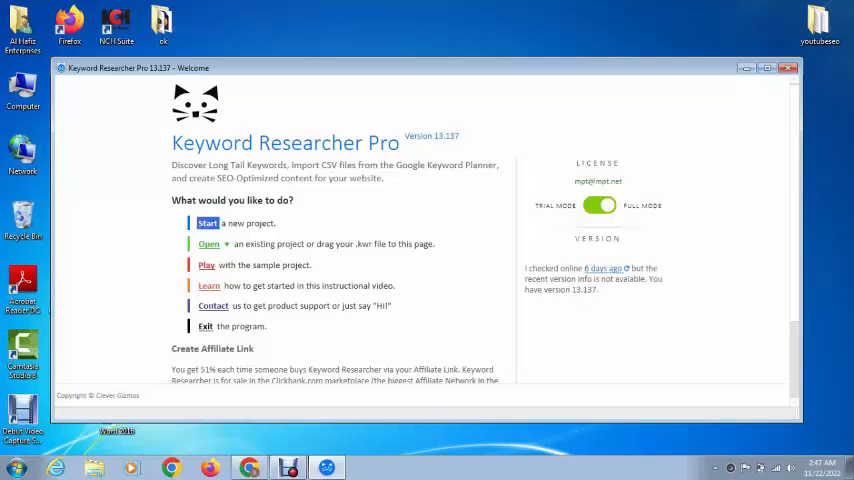
{"action": "left_click", "coordinate": [207, 223]}
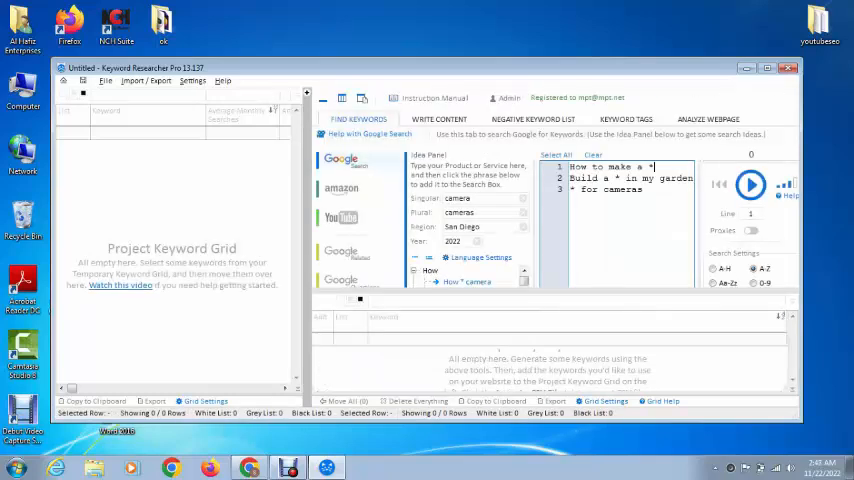
Maximize the project window and append an asterisk to make the seed phrase 'idm download*'
{"action": "left_click", "coordinate": [777, 68]}
{"action": "type", "text": "idm download"}
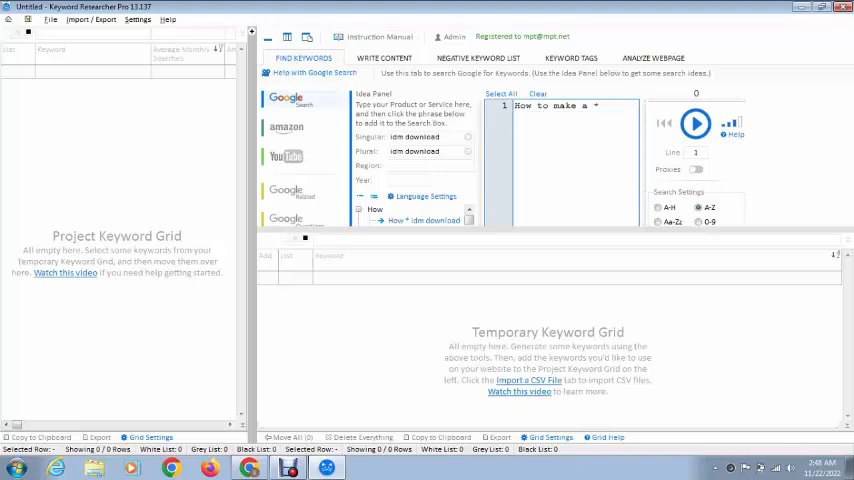
{"action": "left_click", "coordinate": [537, 93]}
{"action": "type", "text": "idm download"}
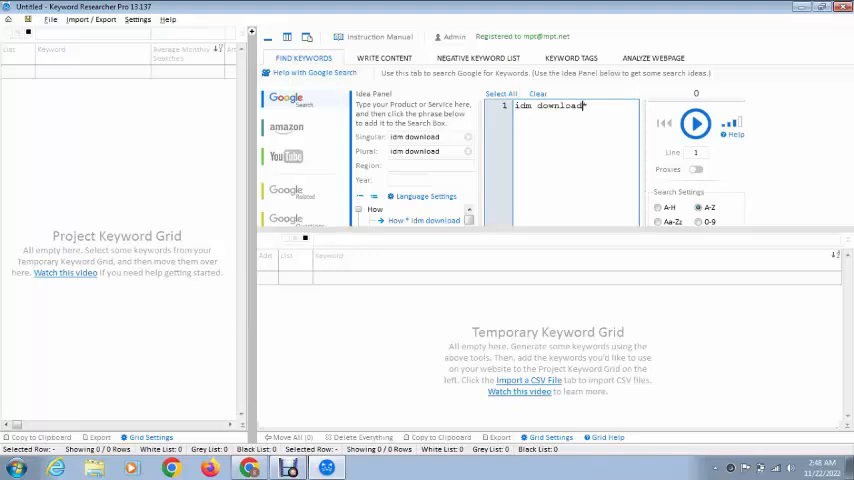
{"action": "type", "text": "*"}
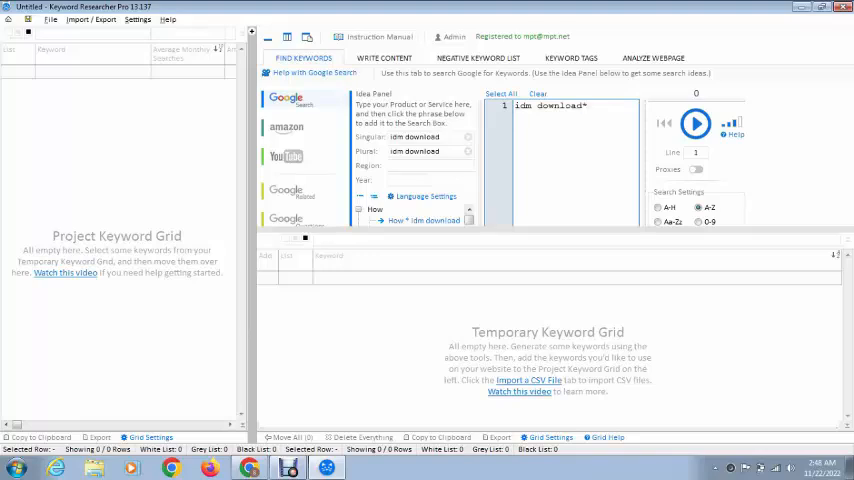
Start the Google keyword search for 'idm download*' so suggestions like 'idm downloader' appear
{"action": "left_click", "coordinate": [695, 123]}
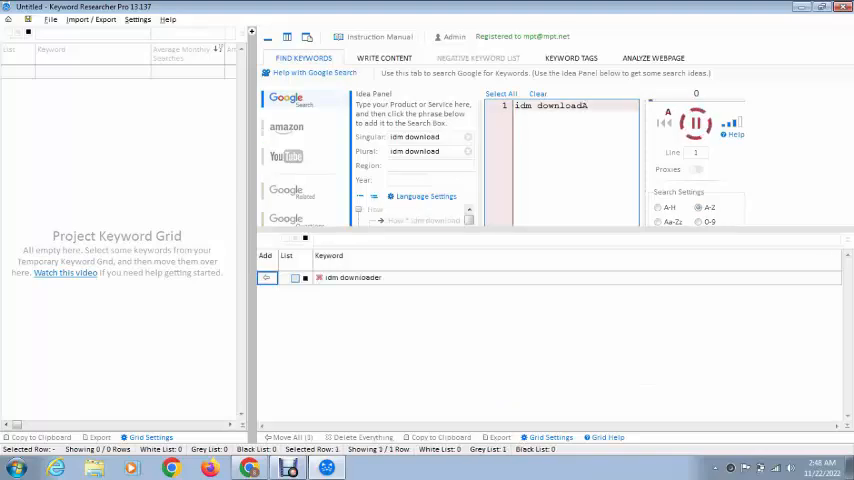